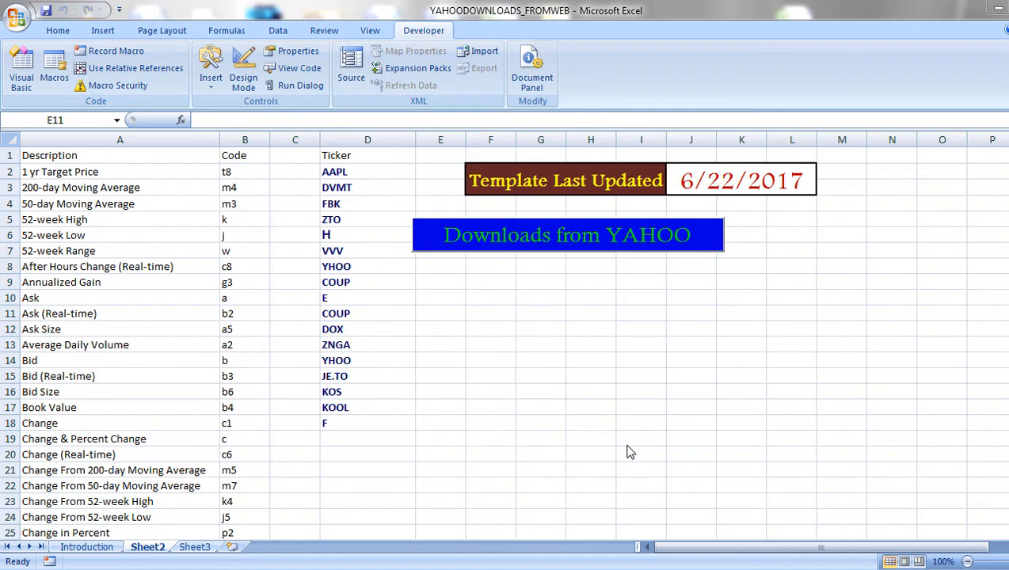
mouse_move(697, 403)
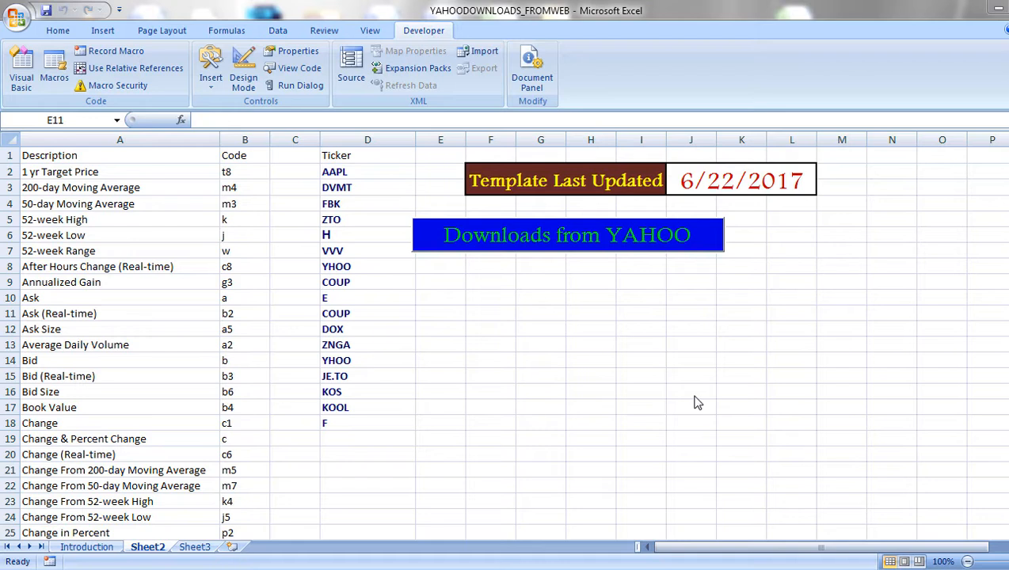
- Select the tickers in D1:D18 and launch UserForm1 with Ask ticked
click(121, 155)
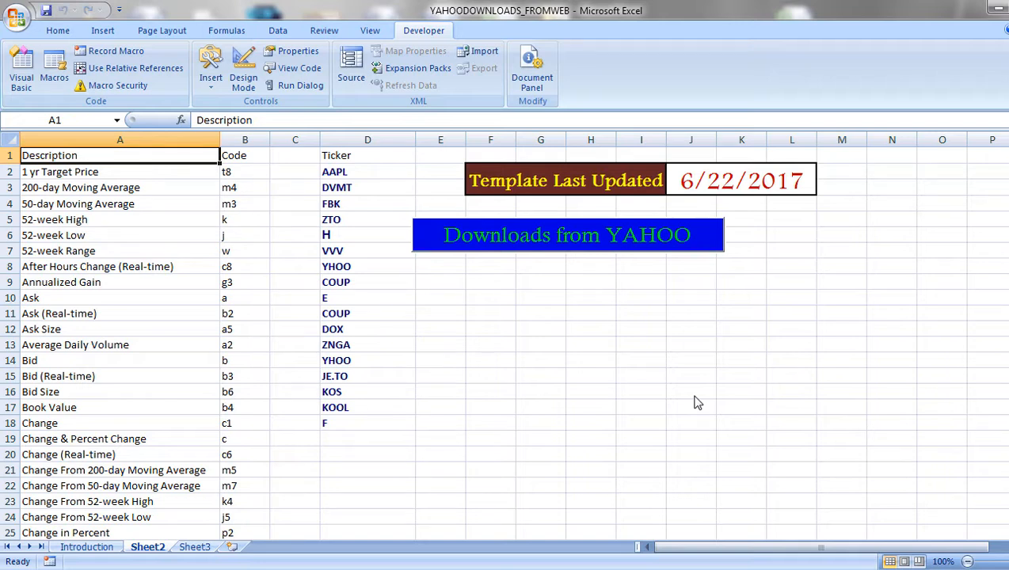
click(244, 155)
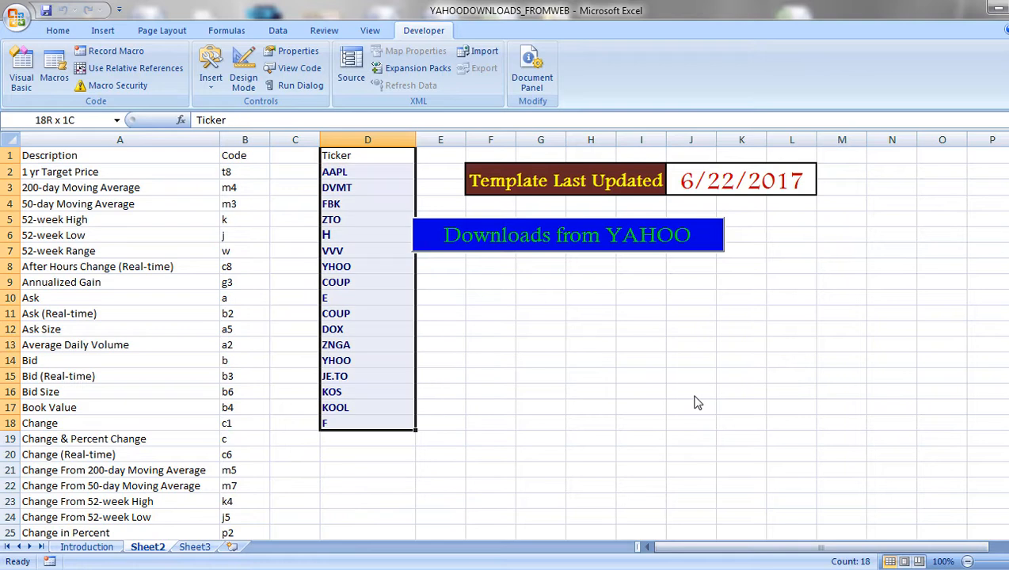
click(368, 171)
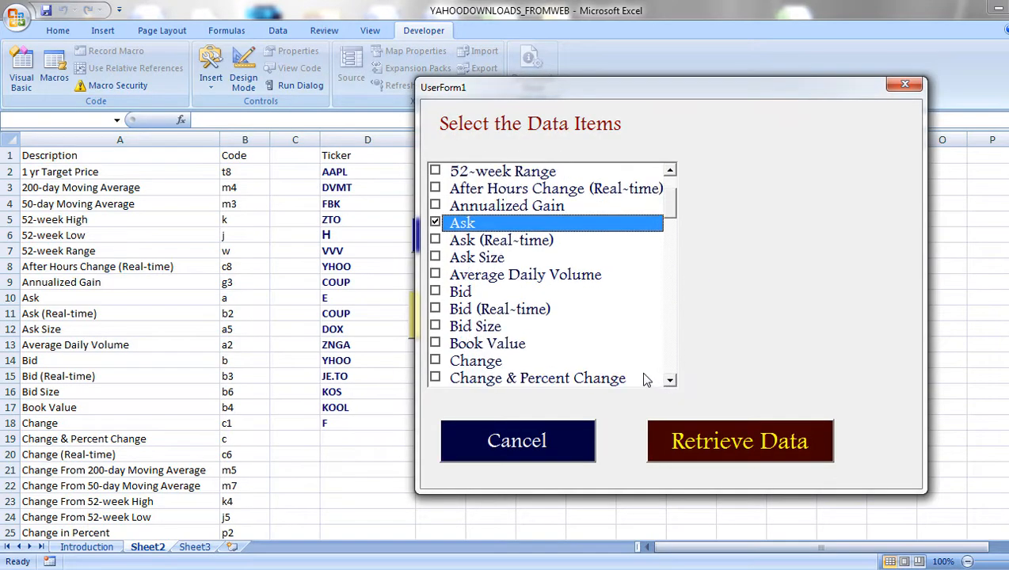
- Tick Day's High, Day's Low, Market Capitalization and Name, reaching the end of the list
click(459, 291)
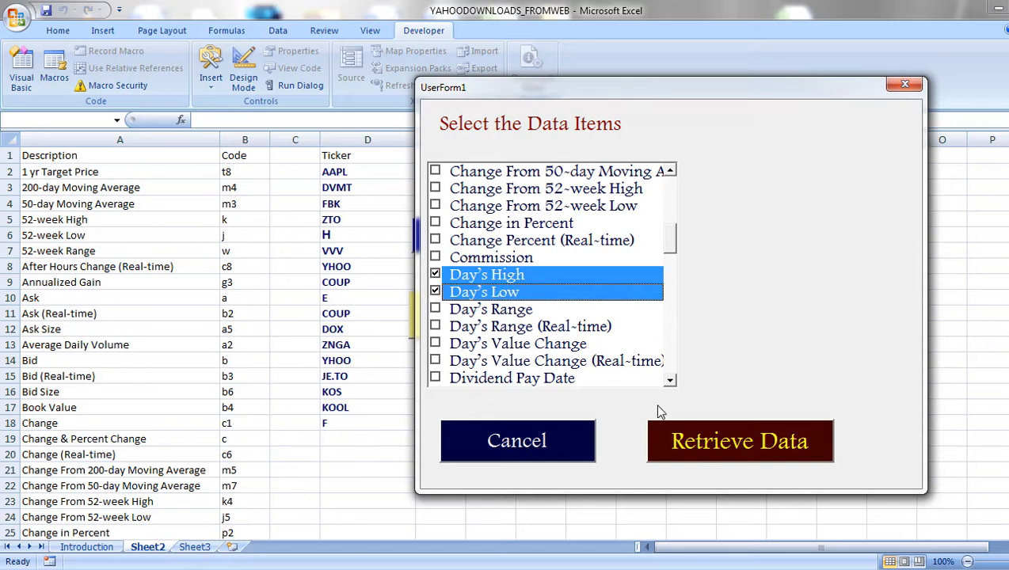
scroll(down, 3)
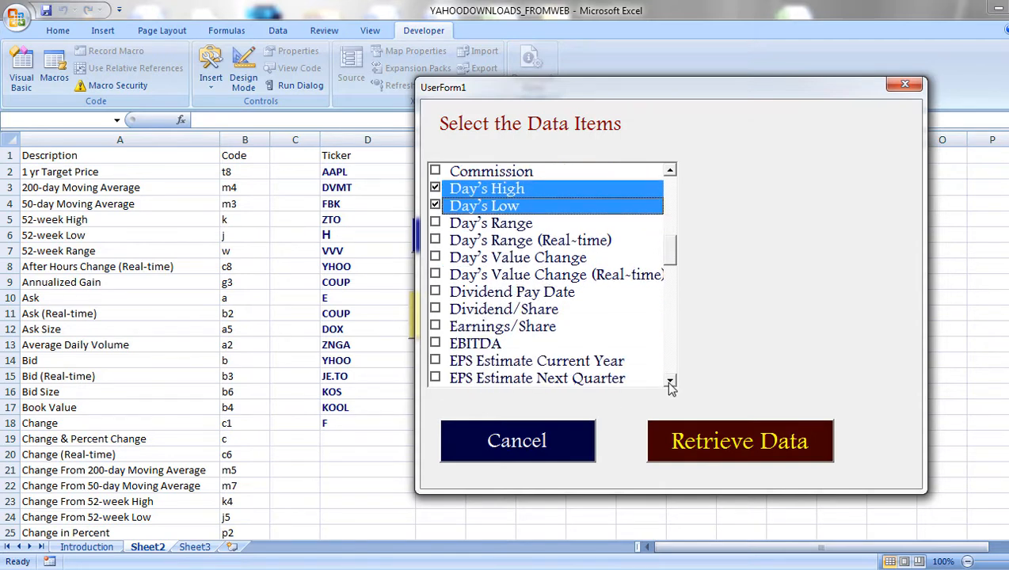
scroll(down, 3)
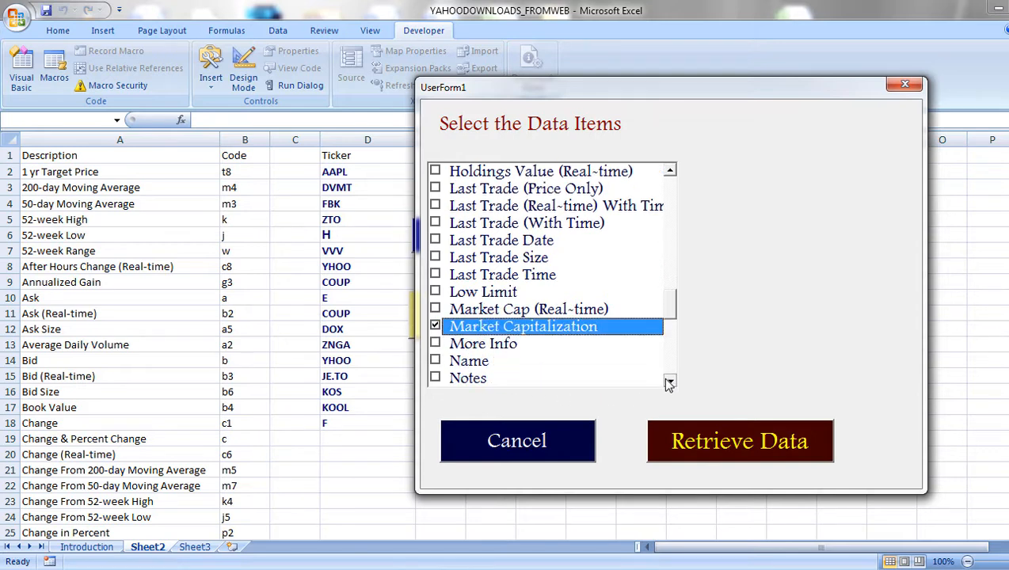
click(434, 361)
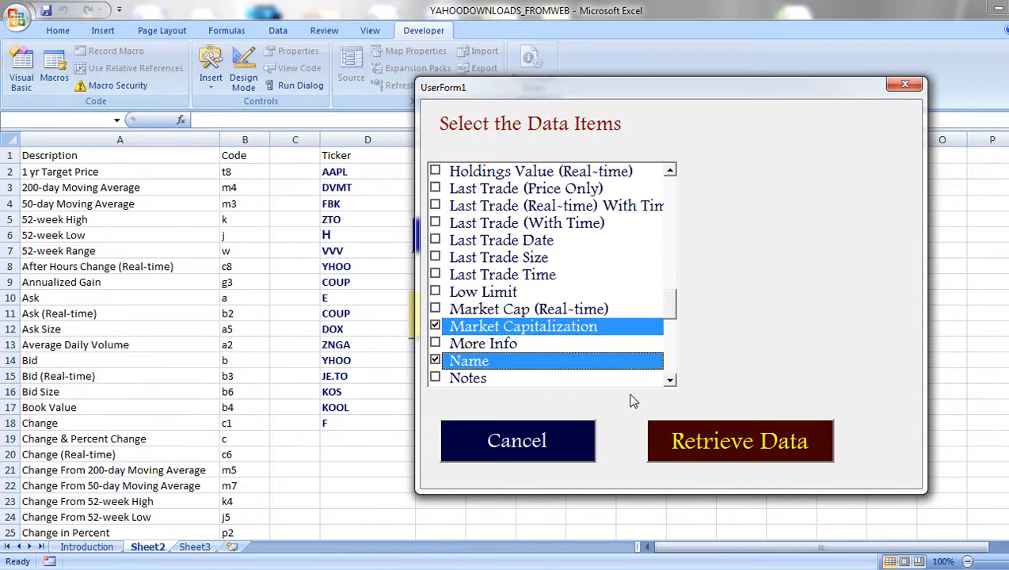
scroll(down, 3)
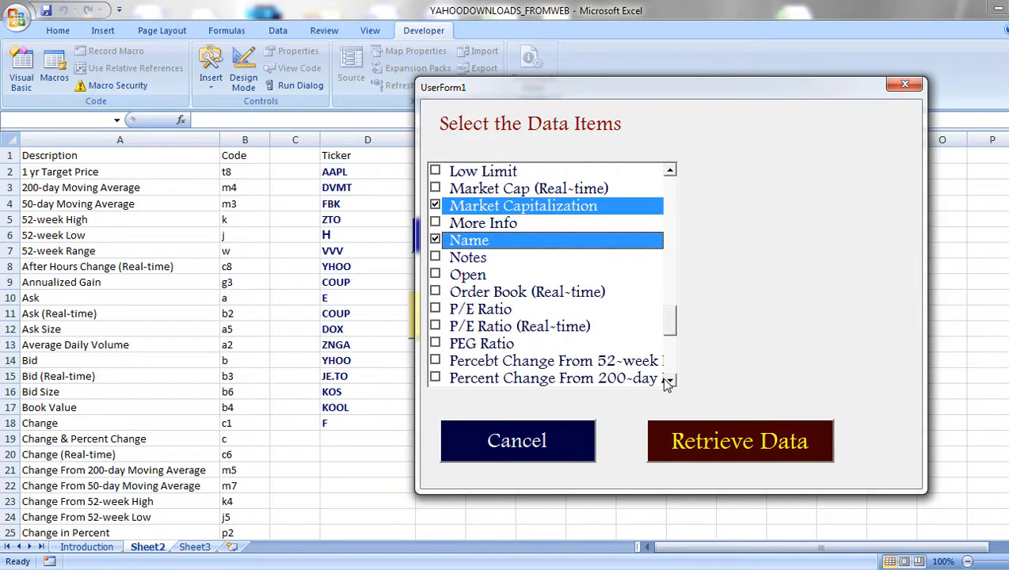
click(434, 309)
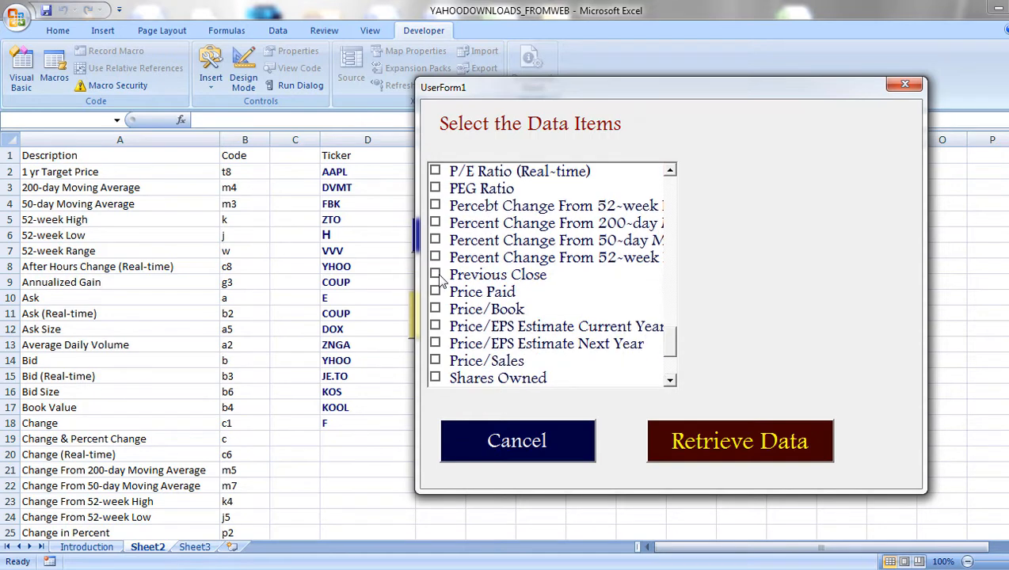
click(434, 276)
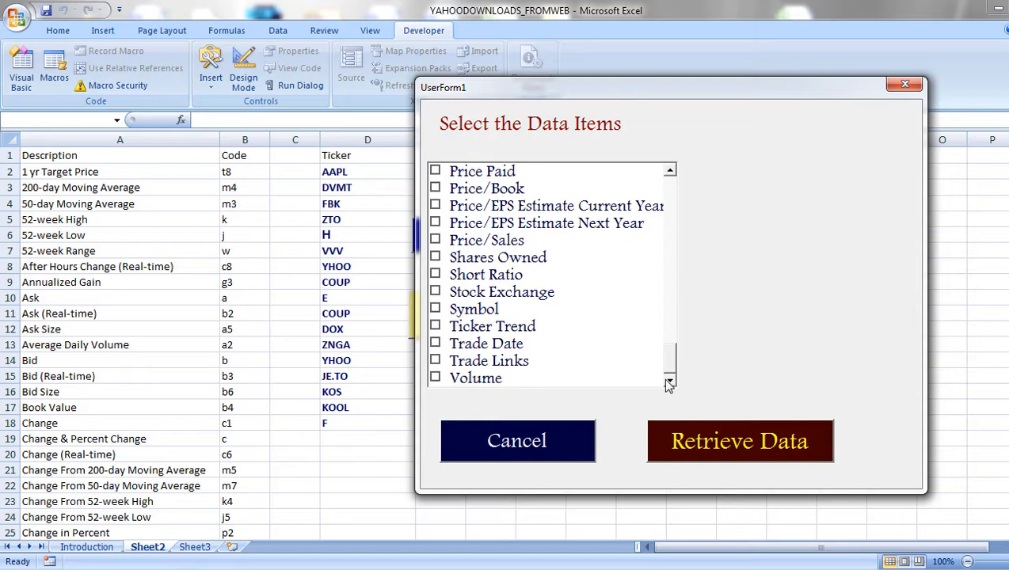
mouse_move(685, 447)
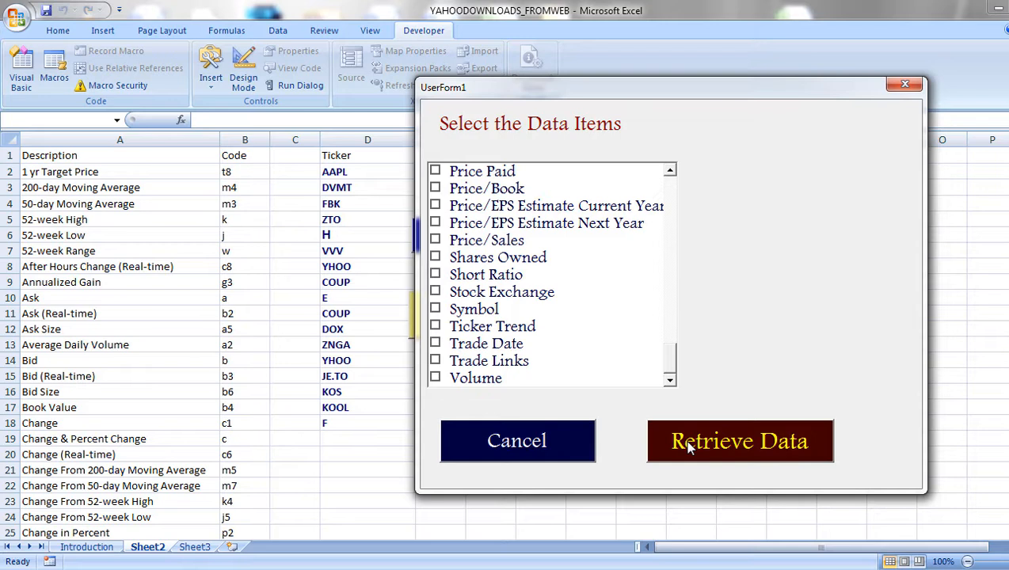
- Retrieve the chosen items into new workbook Book2, then close the form back to the template
click(738, 441)
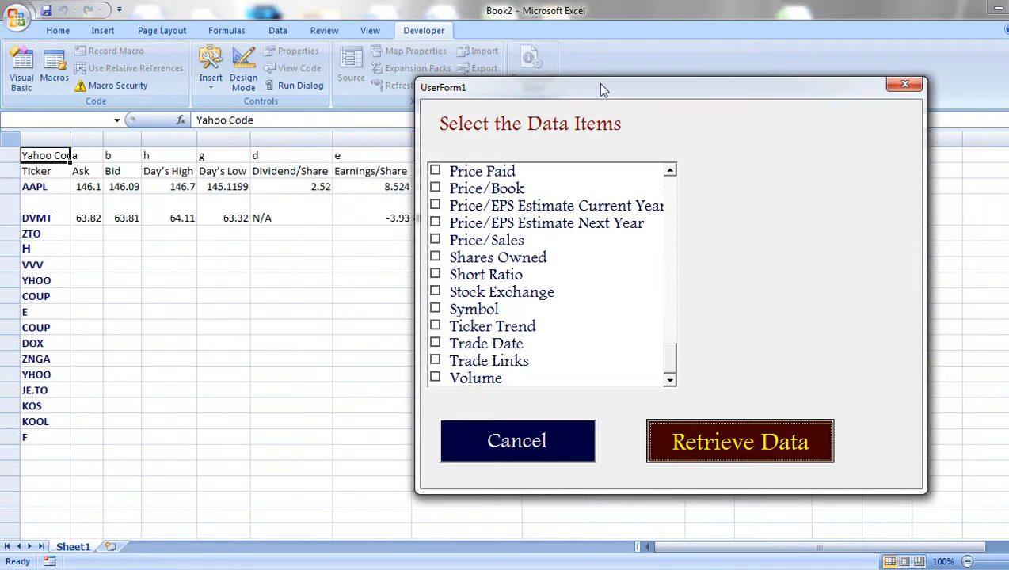
click(740, 441)
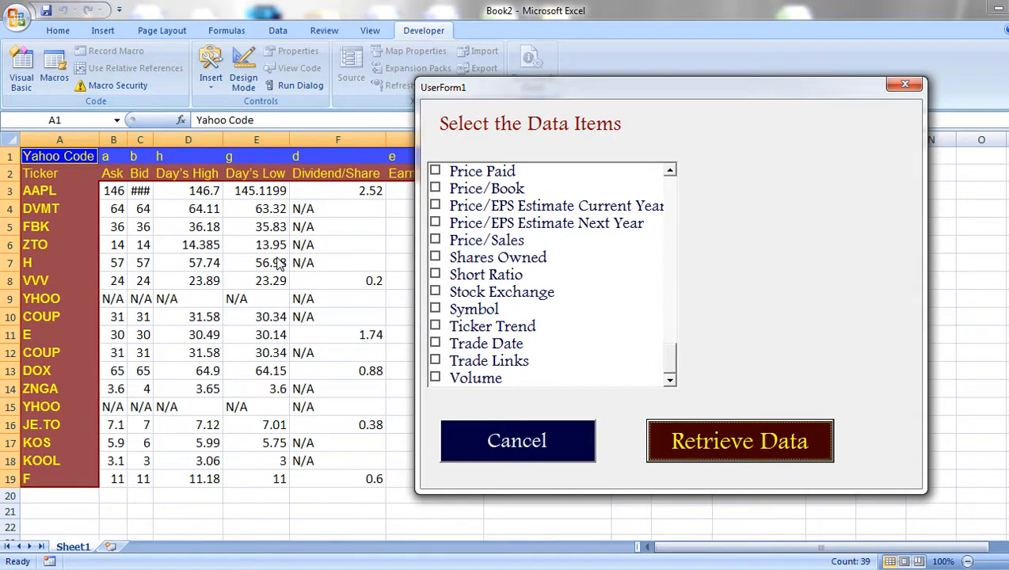
click(738, 440)
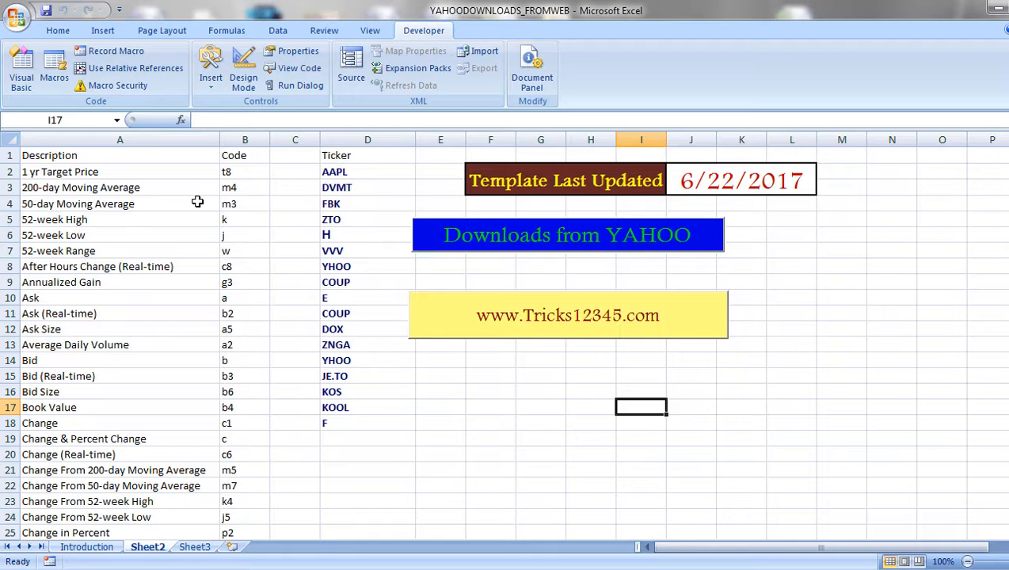
- Reopen UserForm1 and tick Ask, Bid, Day's High and Day's Low
click(441, 423)
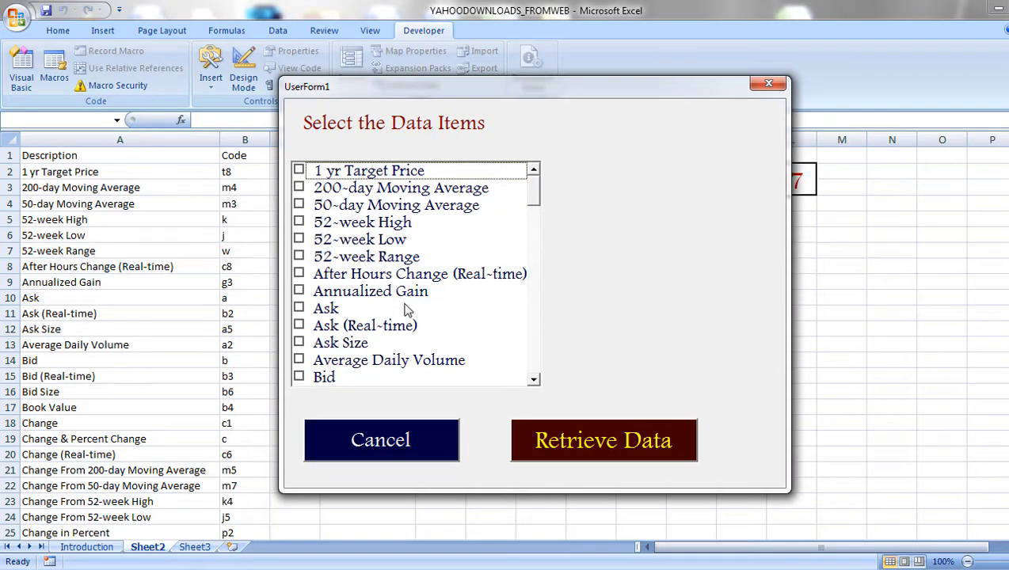
click(326, 308)
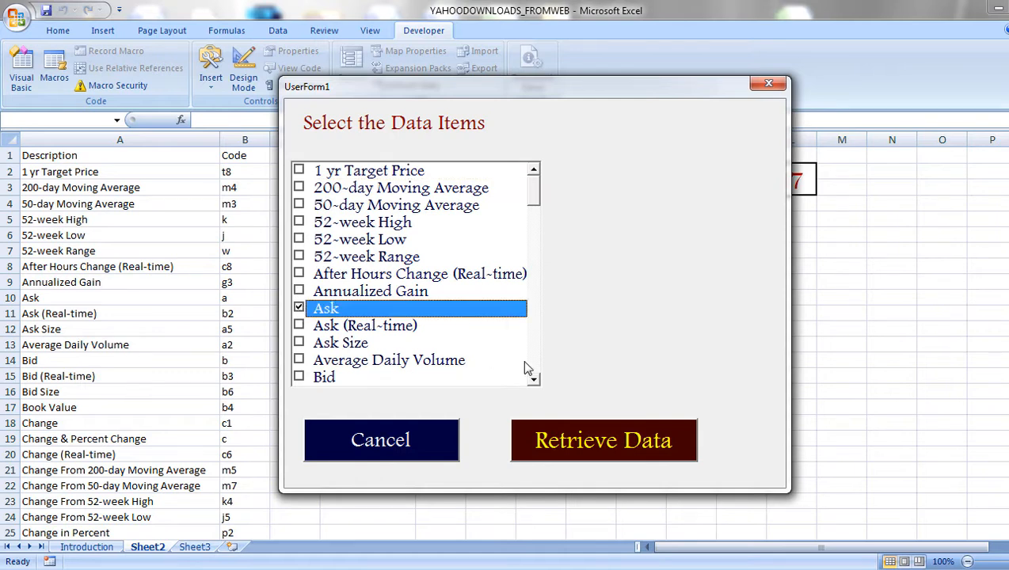
scroll(down, 3)
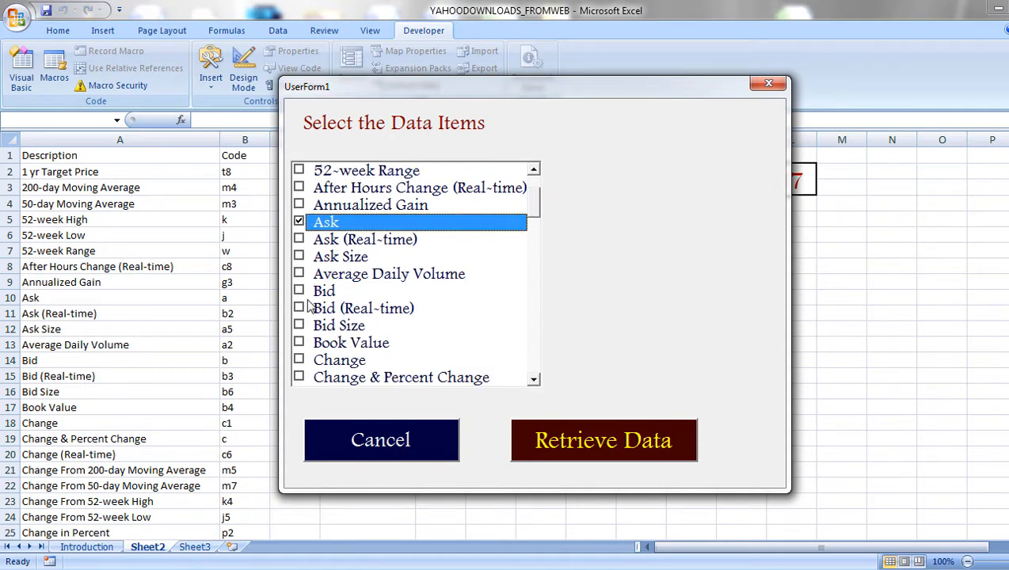
click(300, 292)
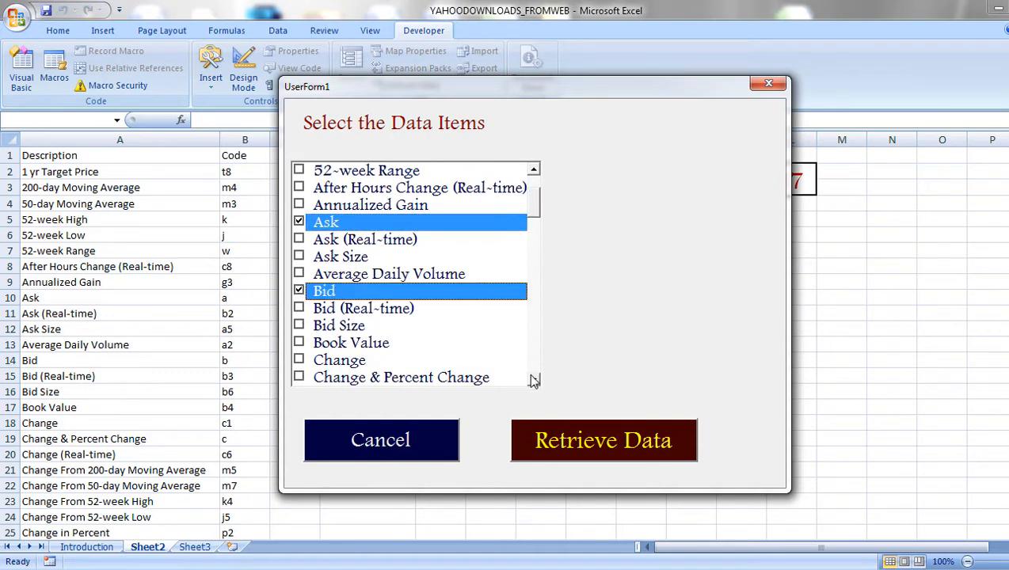
scroll(down, 3)
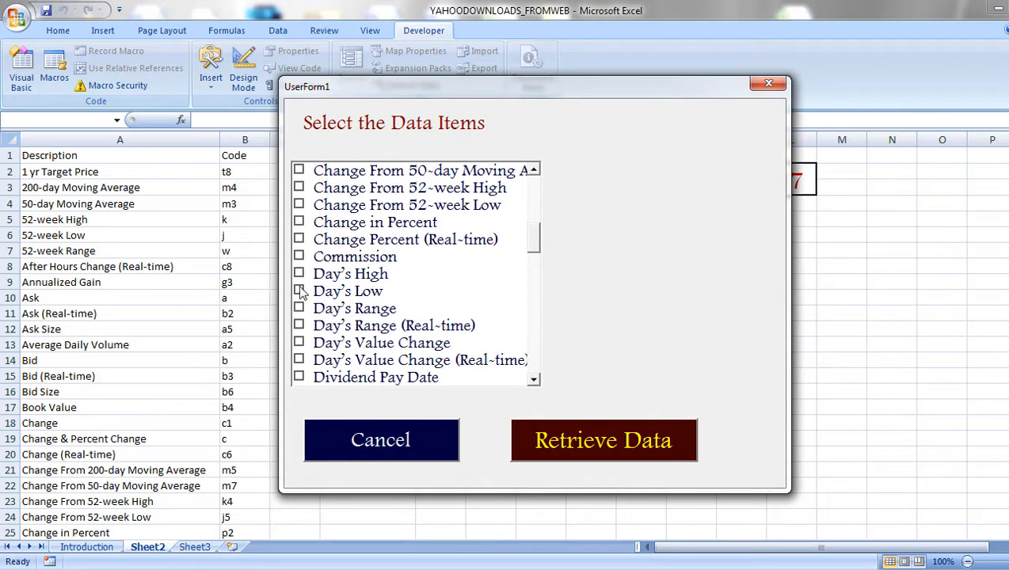
click(299, 292)
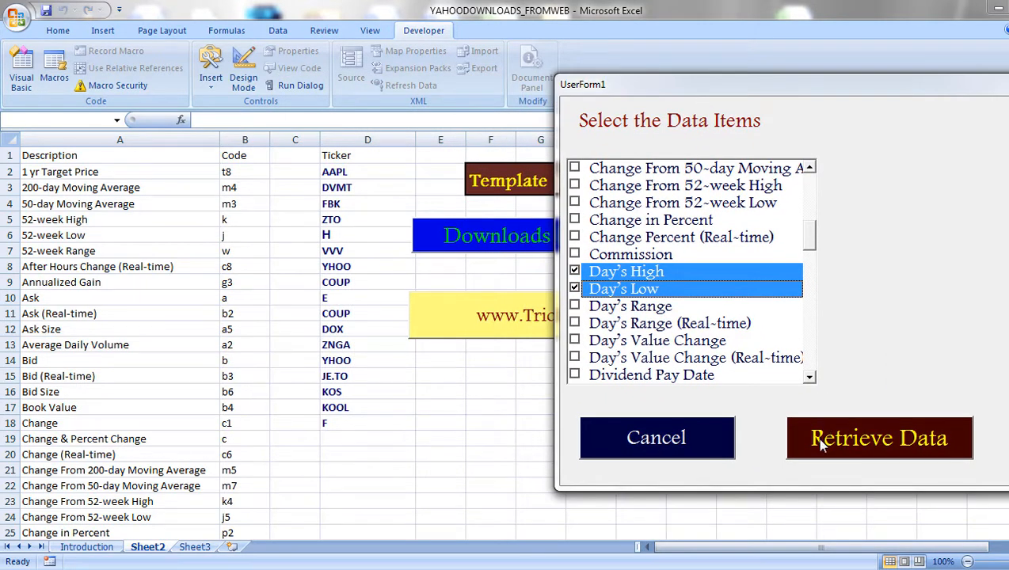
- Retrieve Ask, Bid, Day's High and Day's Low for all tickers into Book4
click(879, 437)
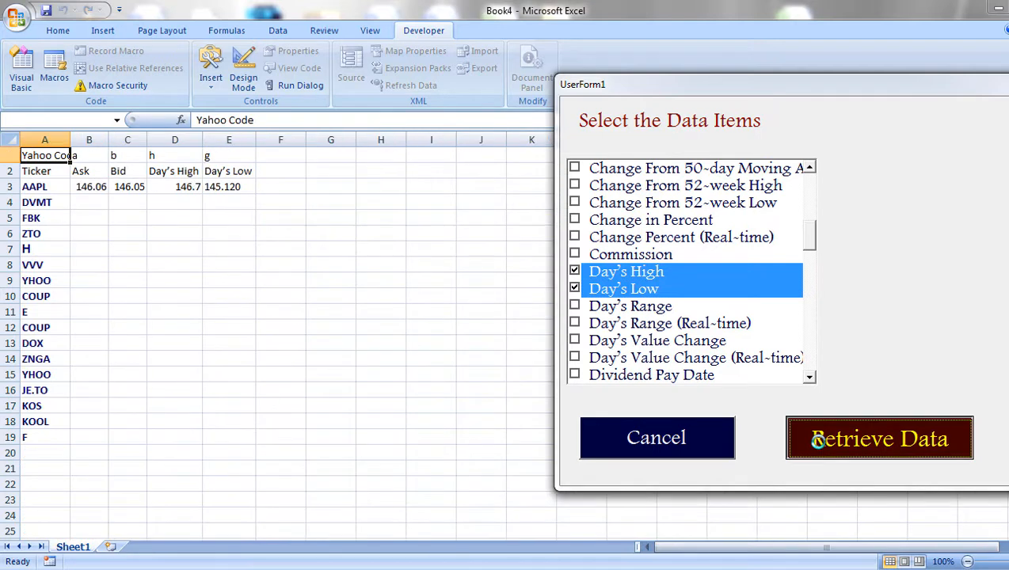
click(878, 437)
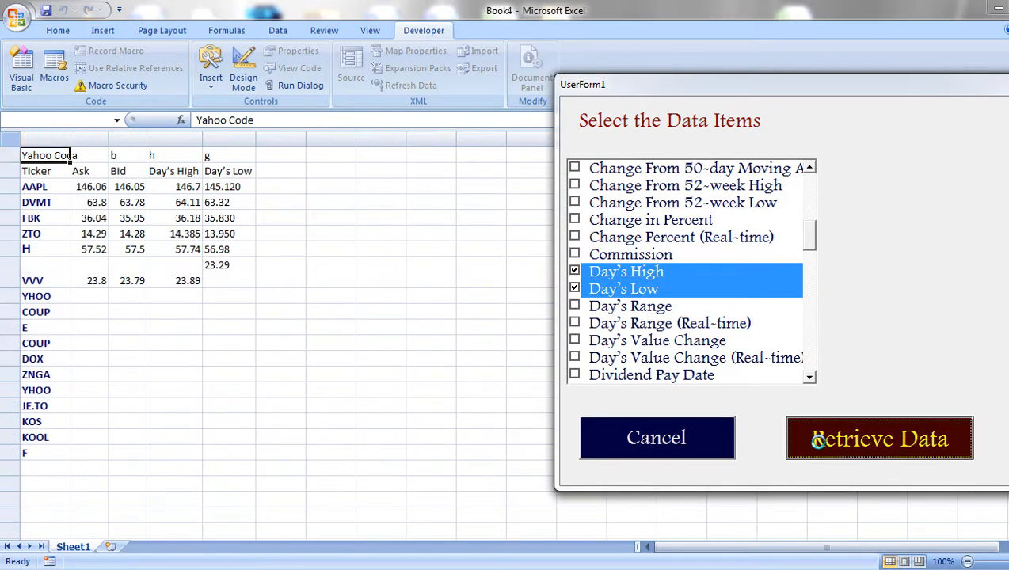
click(877, 437)
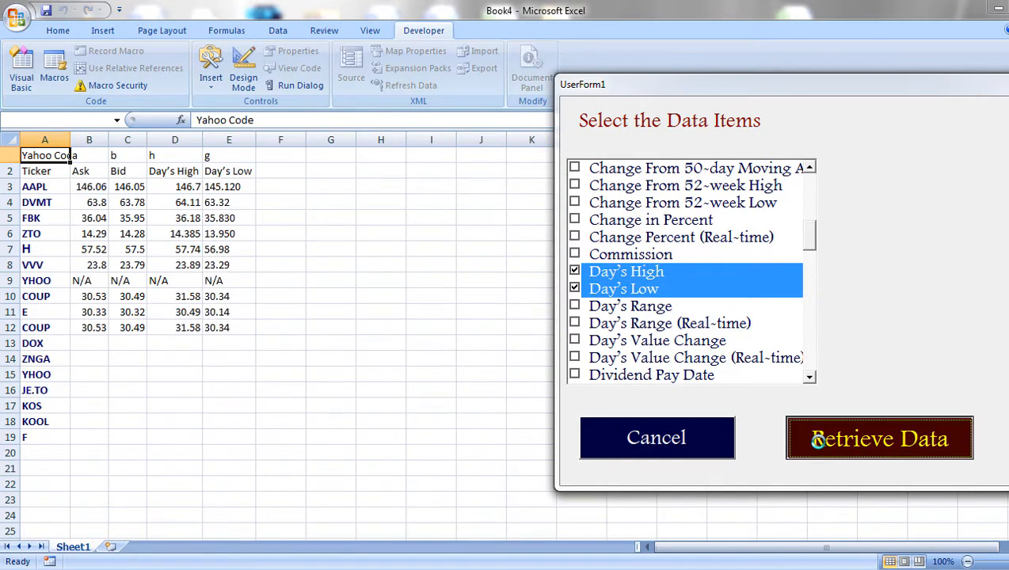
click(877, 437)
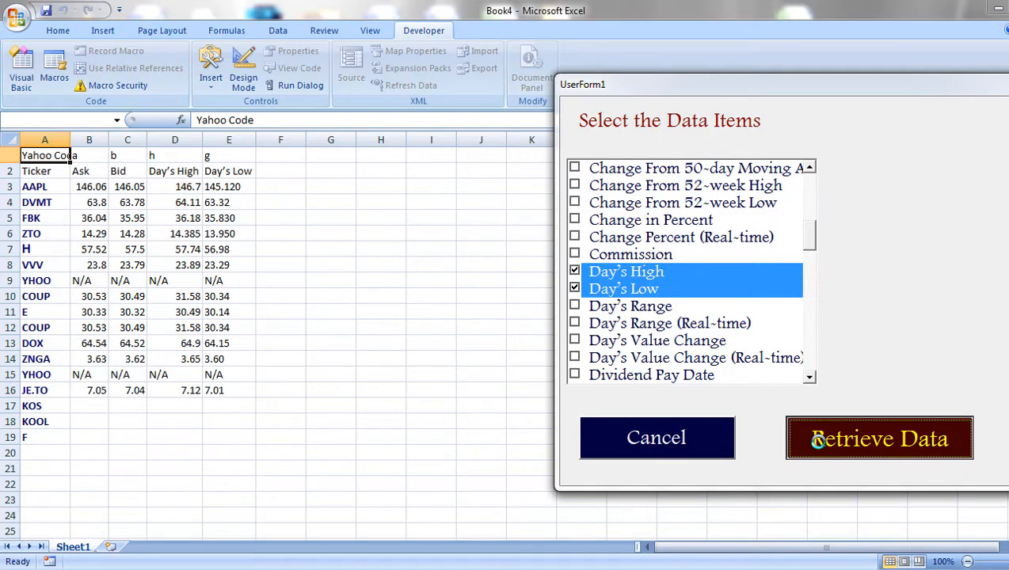
click(877, 438)
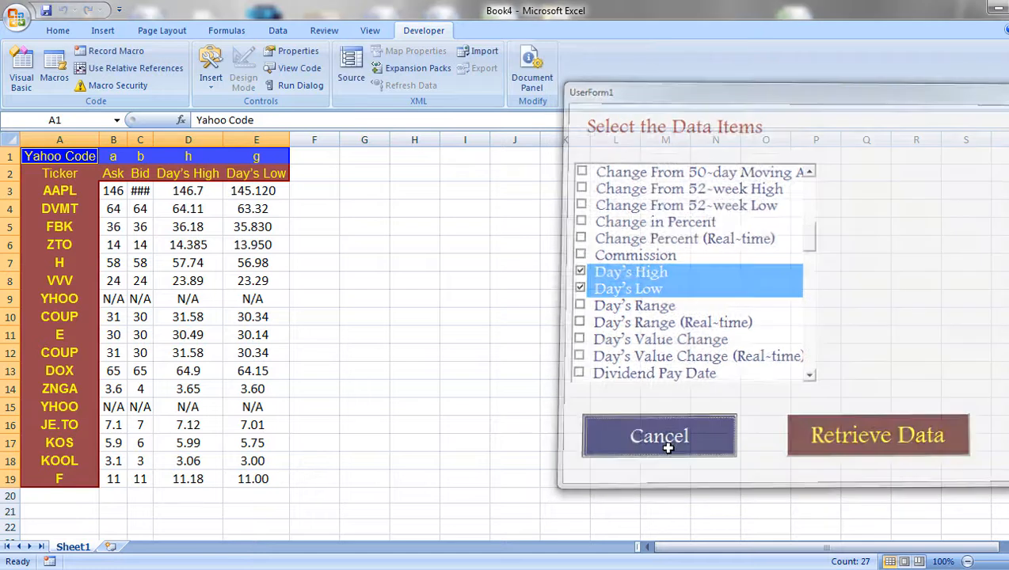
- Cancel the userform and switch to the Tricks12345 site in the browser
click(659, 435)
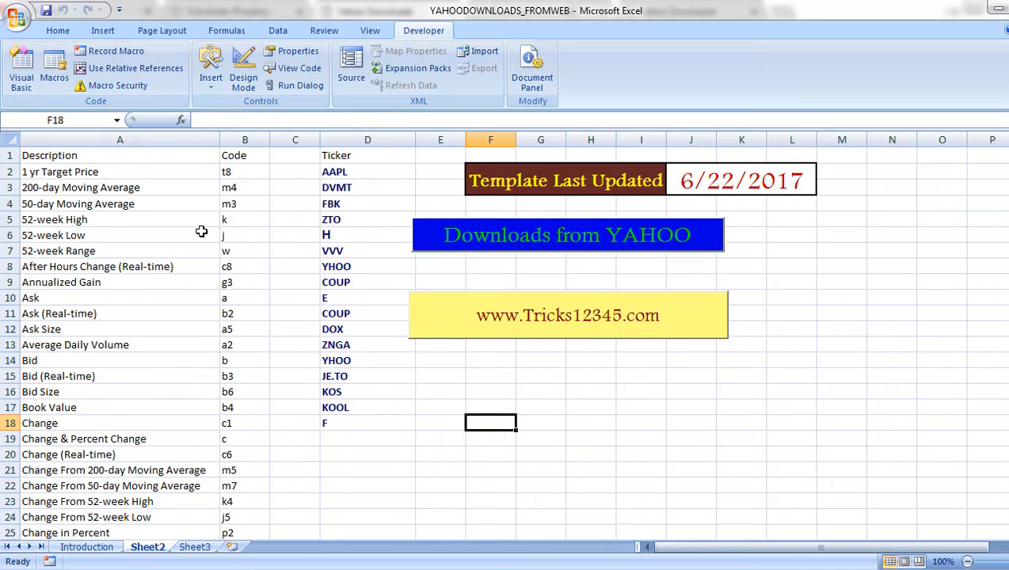
mouse_move(538, 396)
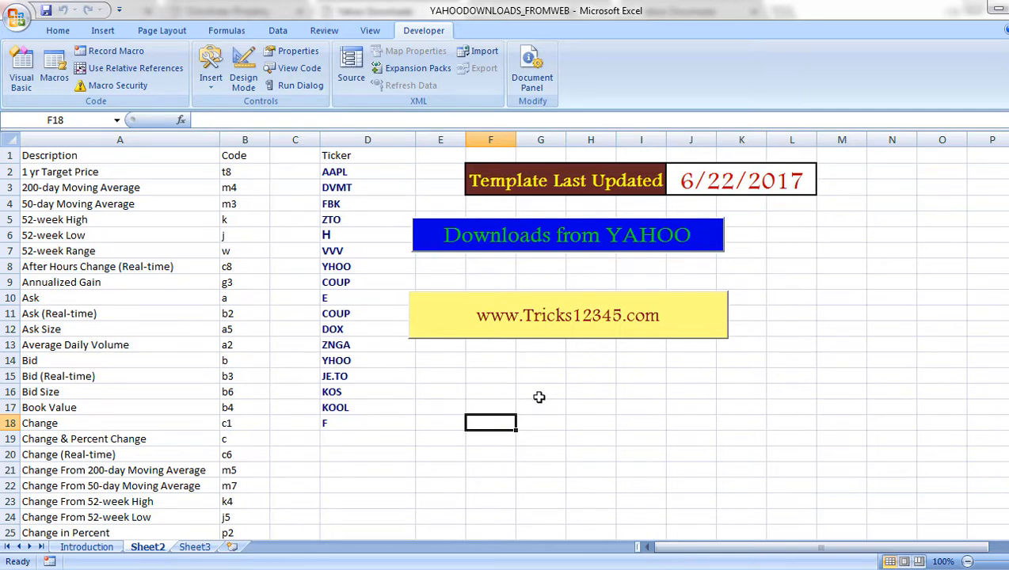
click(540, 391)
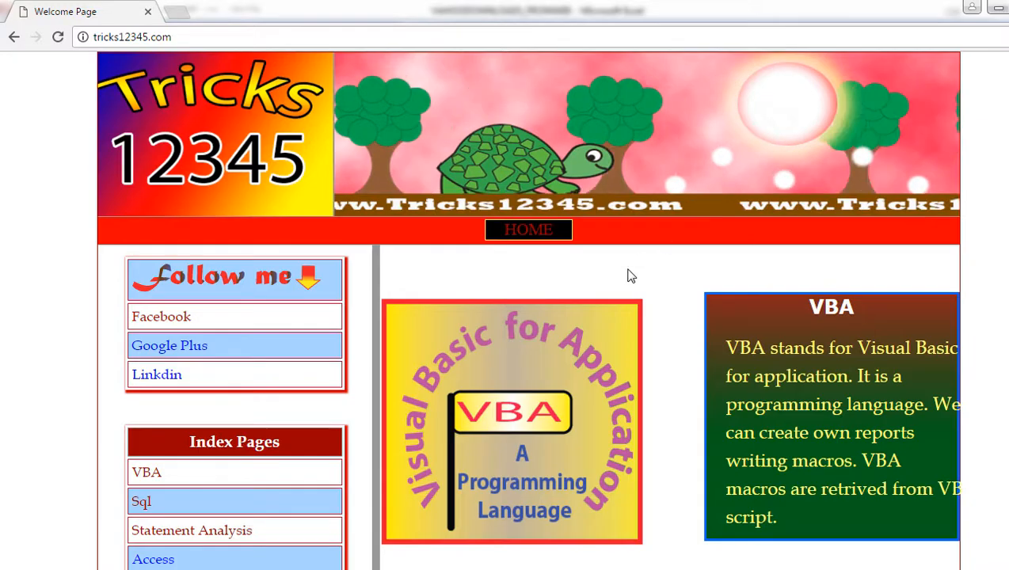
mouse_move(578, 402)
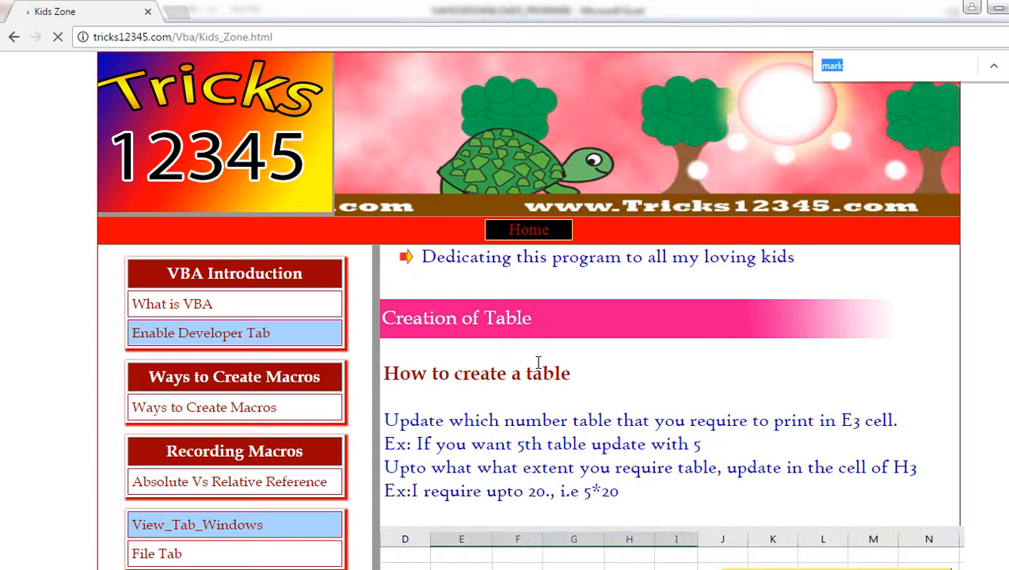
- Find 'yah' on the VBA Kids Zone page and follow the Market Data from Web Yahoo link
text(yah)
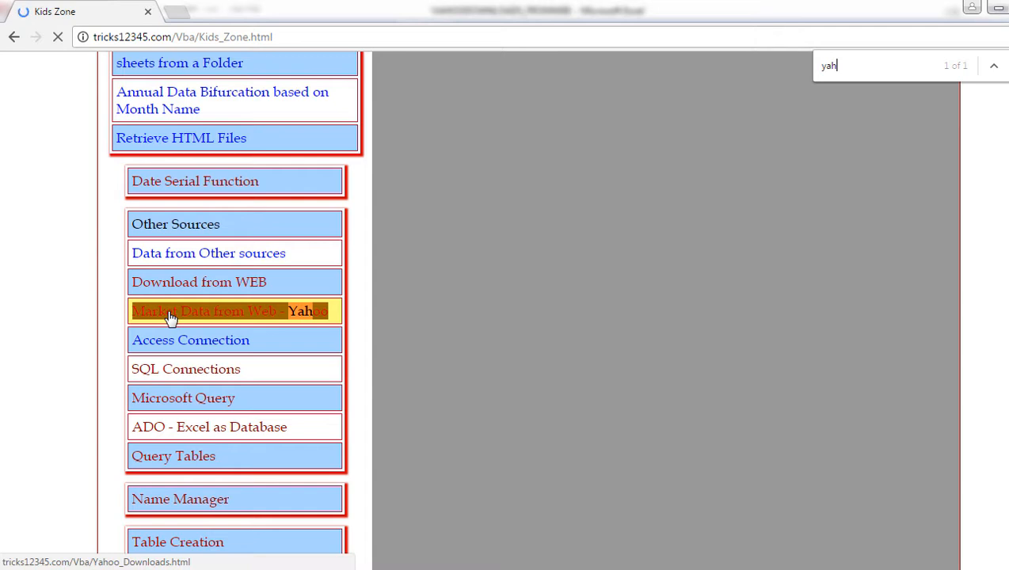
click(230, 311)
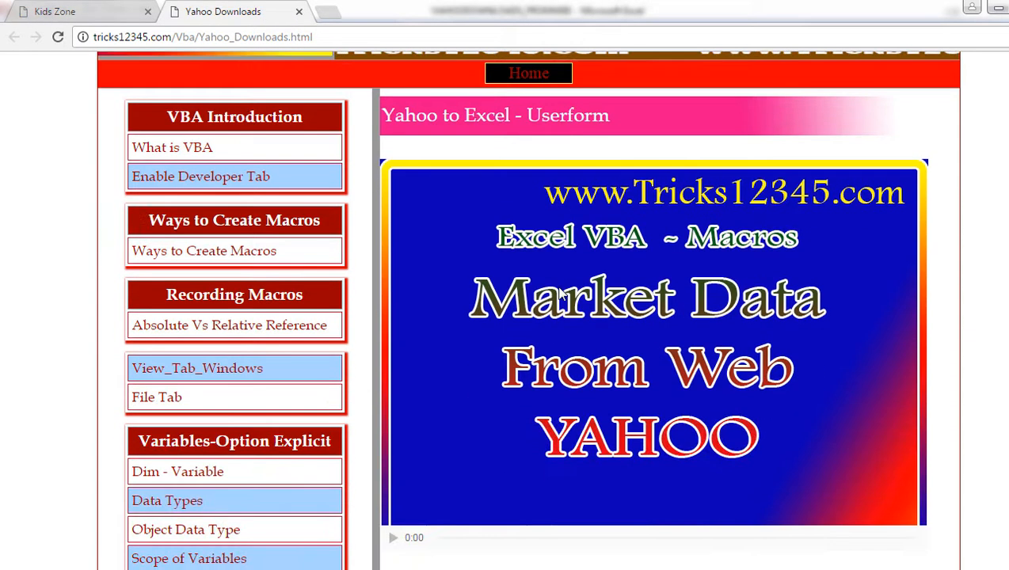
- Scroll past the video to the Downloads XL Work Book image and Yahoo-to-Excel section
scroll(up, 3)
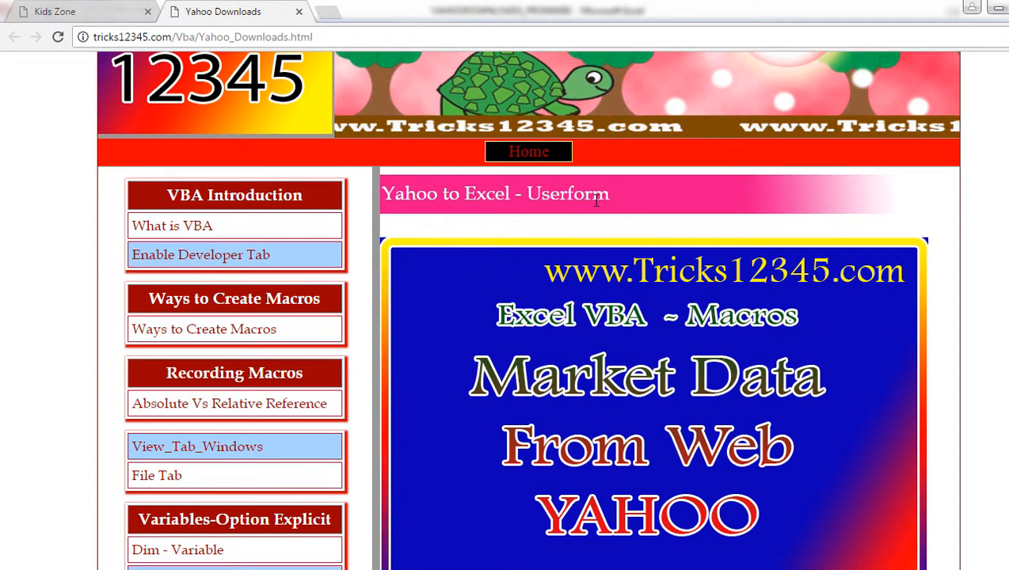
scroll(down, 3)
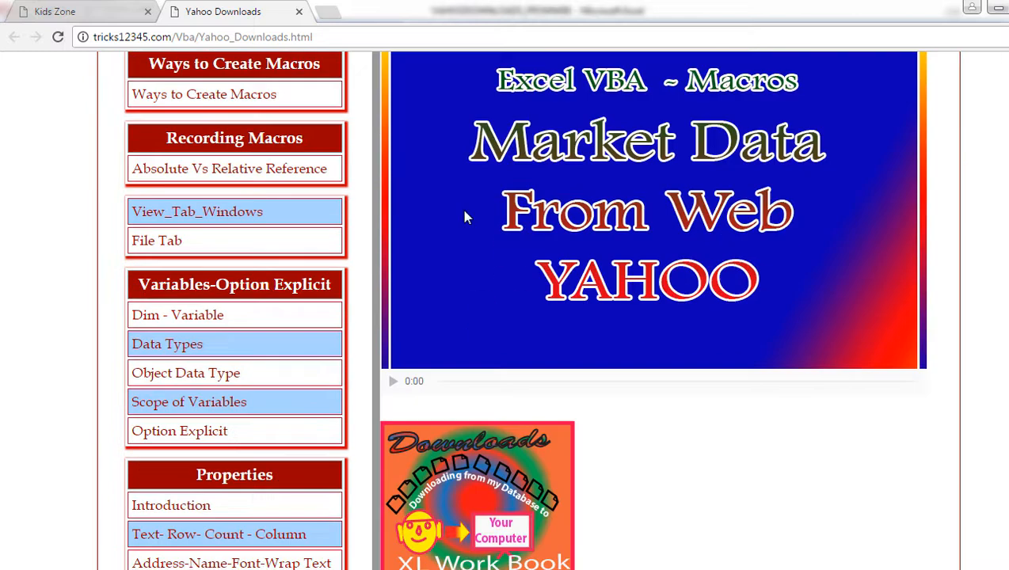
scroll(down, 3)
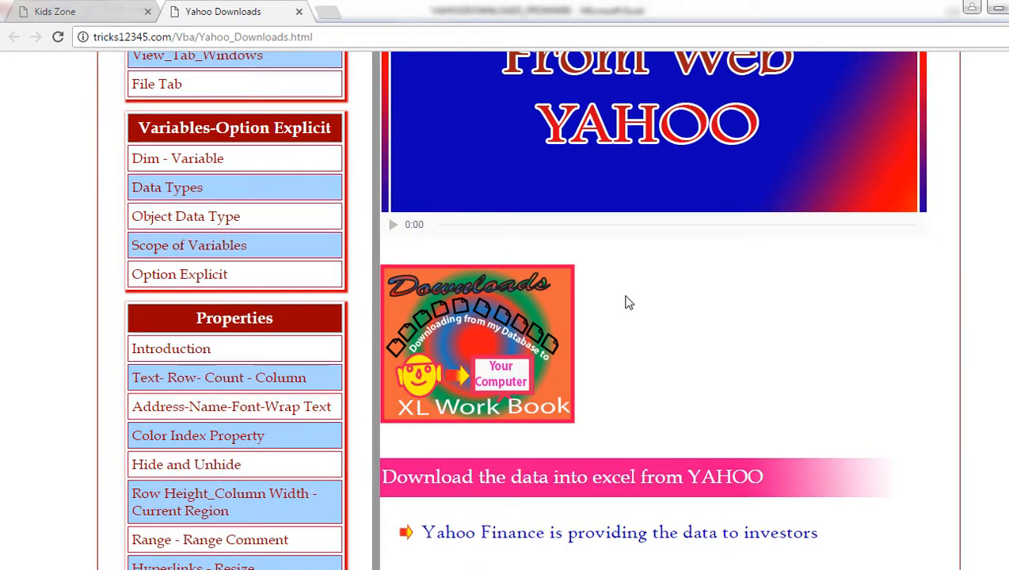
mouse_move(665, 301)
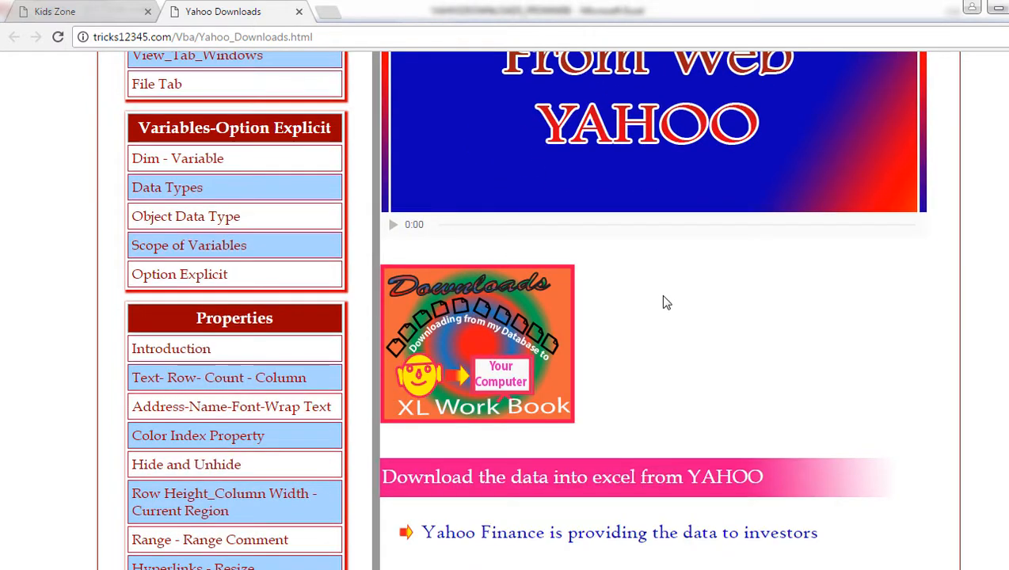